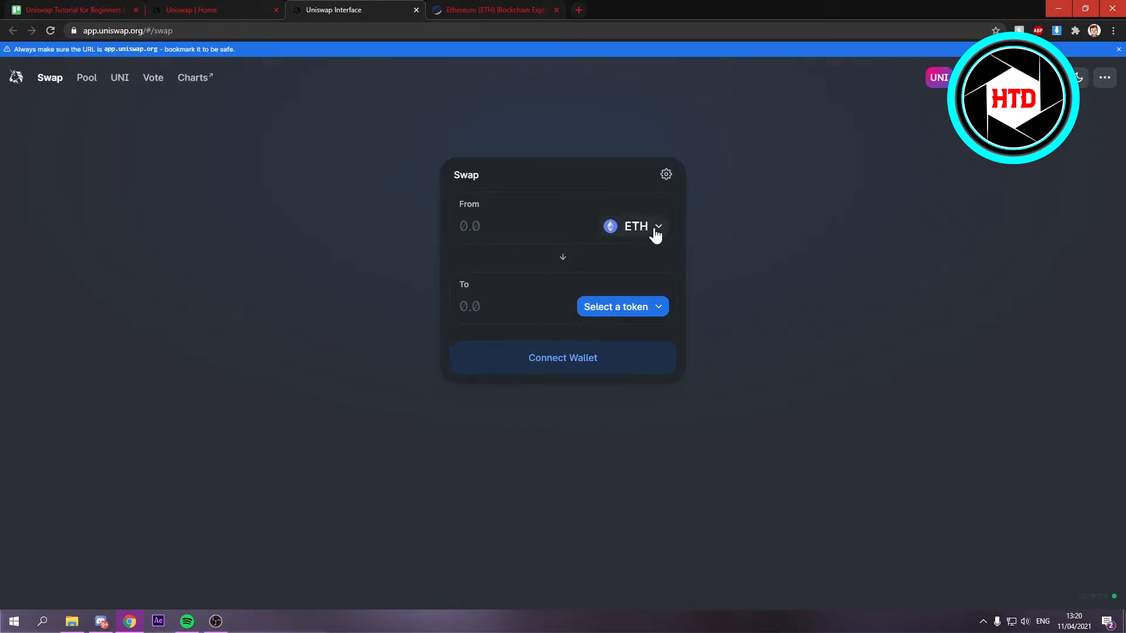
Keep ETH as the token to pay and choose AMP as the token to receive.
left_click(634, 226)
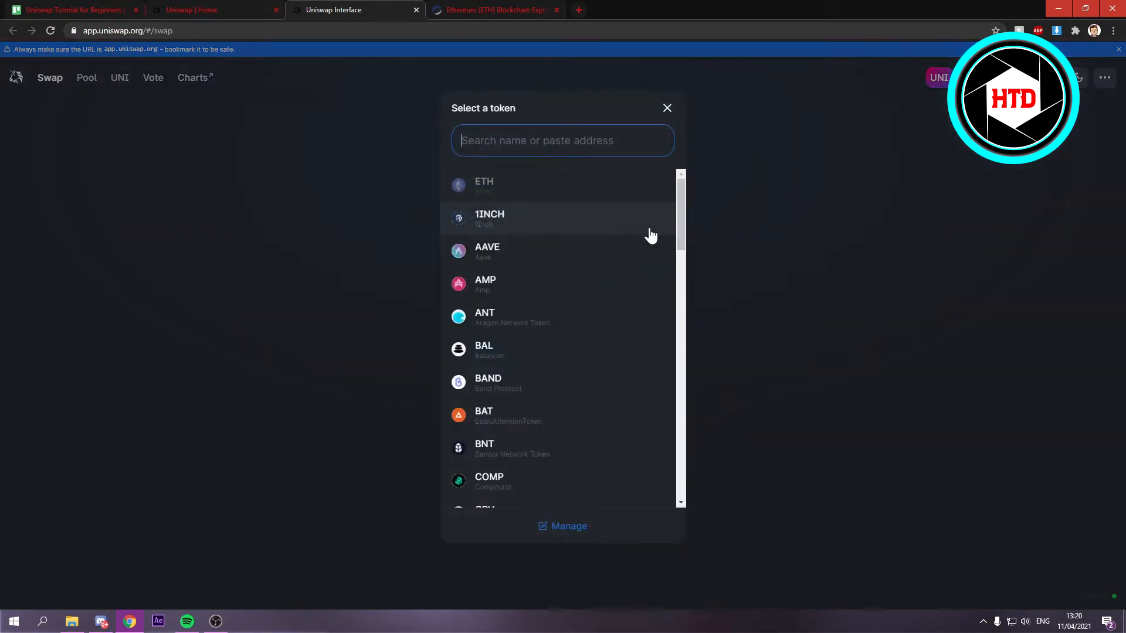
scroll("down", 3)
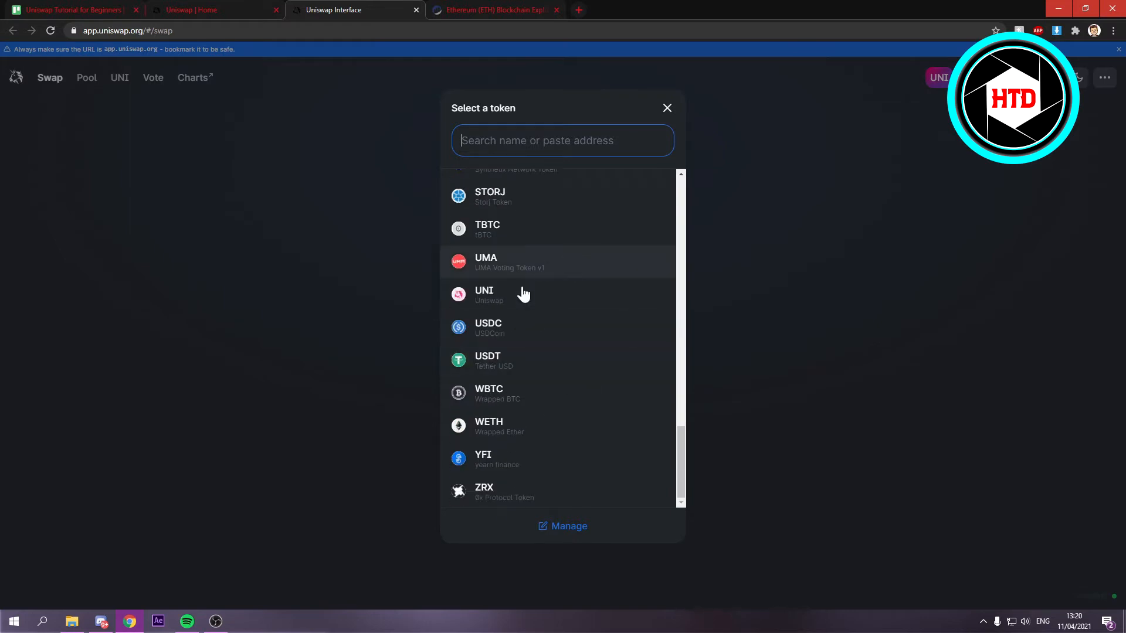
left_click(666, 108)
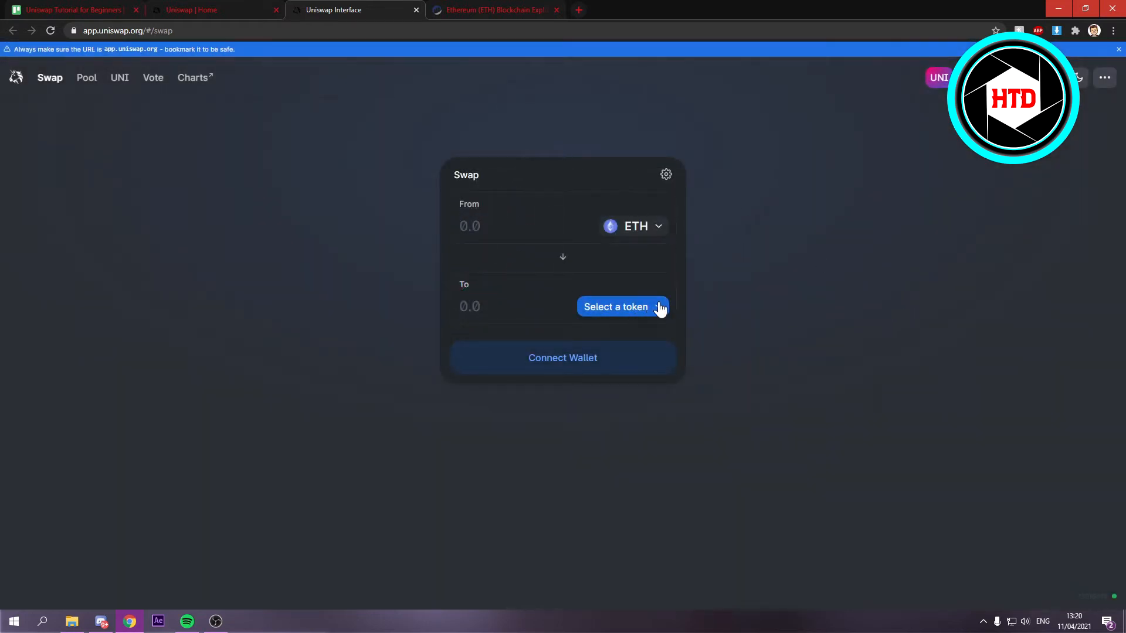
left_click(616, 306)
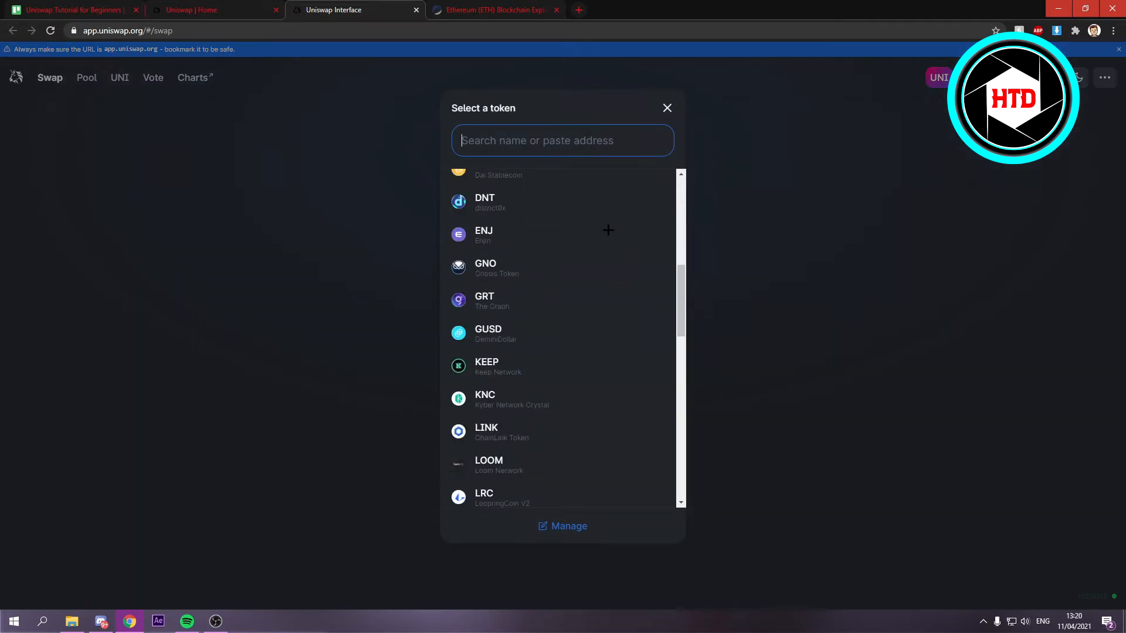
left_click(666, 108)
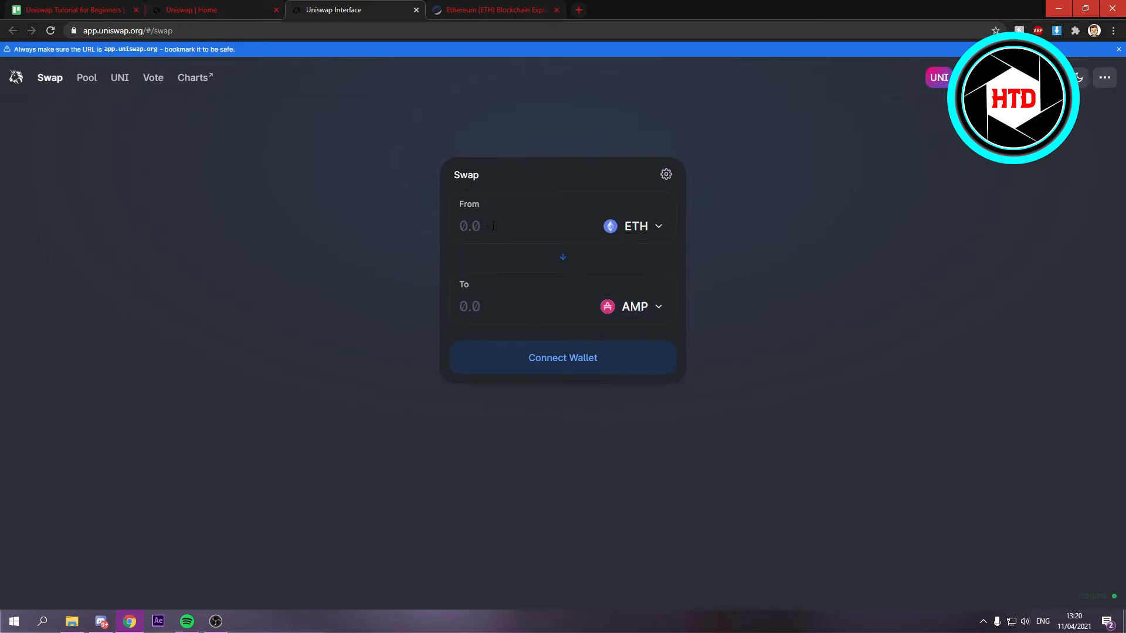
Enter 10 ETH for an estimated 747,996 AMP quote and review the wallet providers.
type("10")
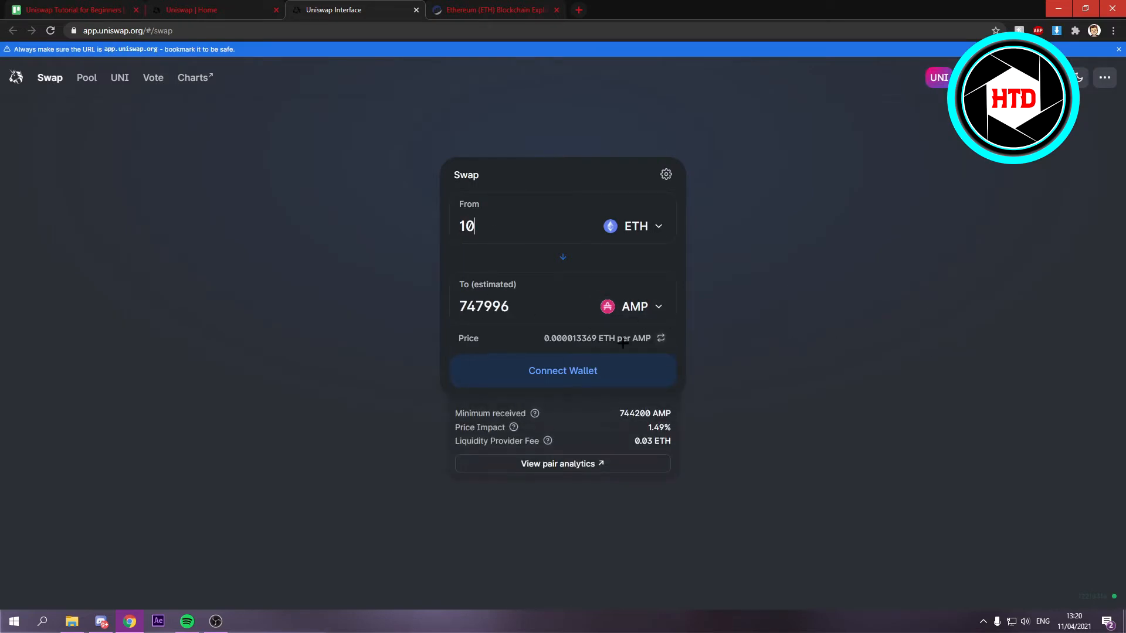
left_click(562, 371)
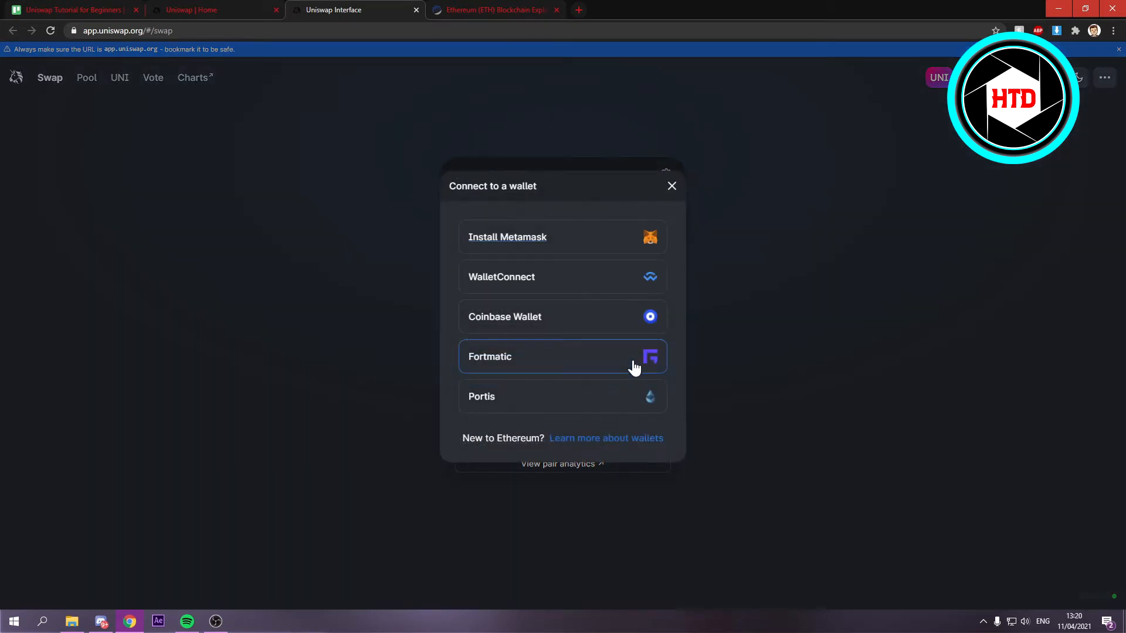
mouse_move(589, 257)
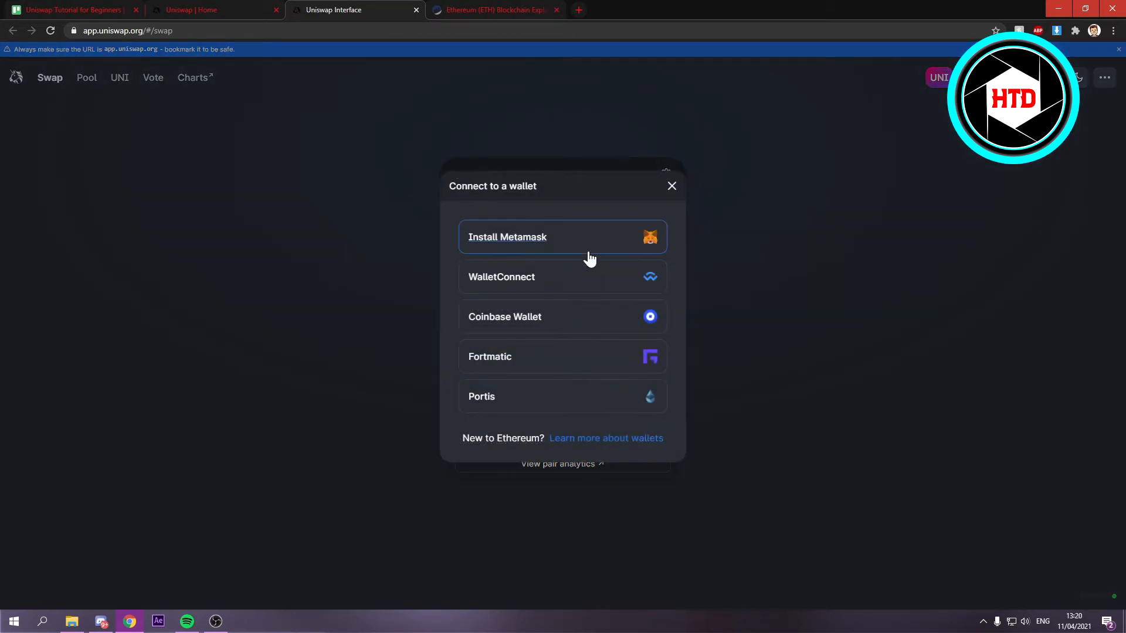
left_click(671, 186)
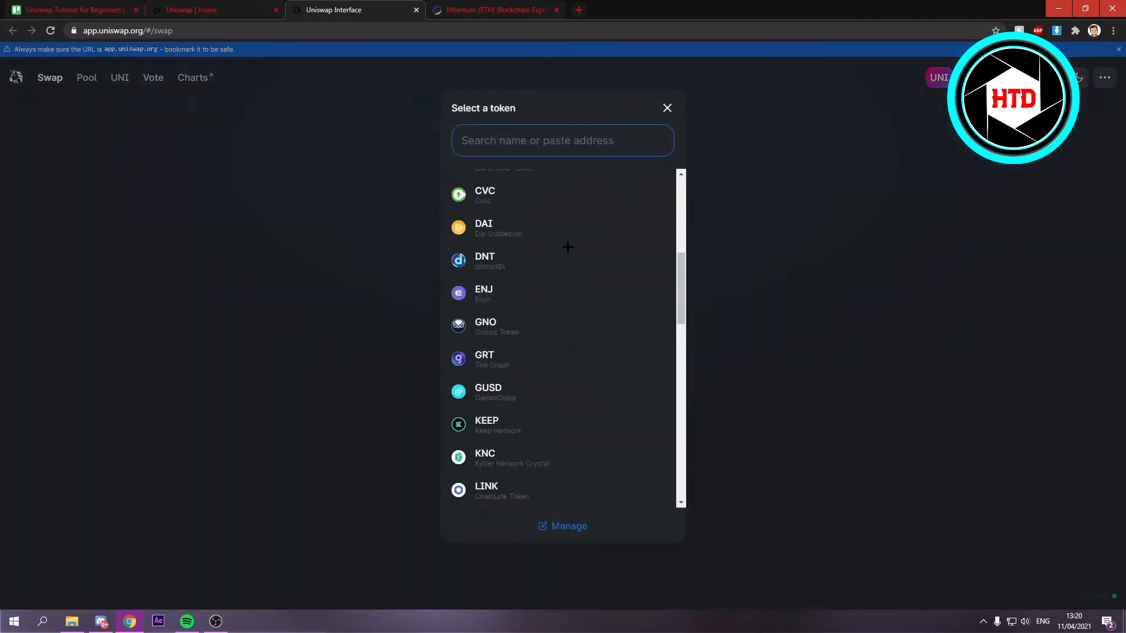
scroll("down", 3)
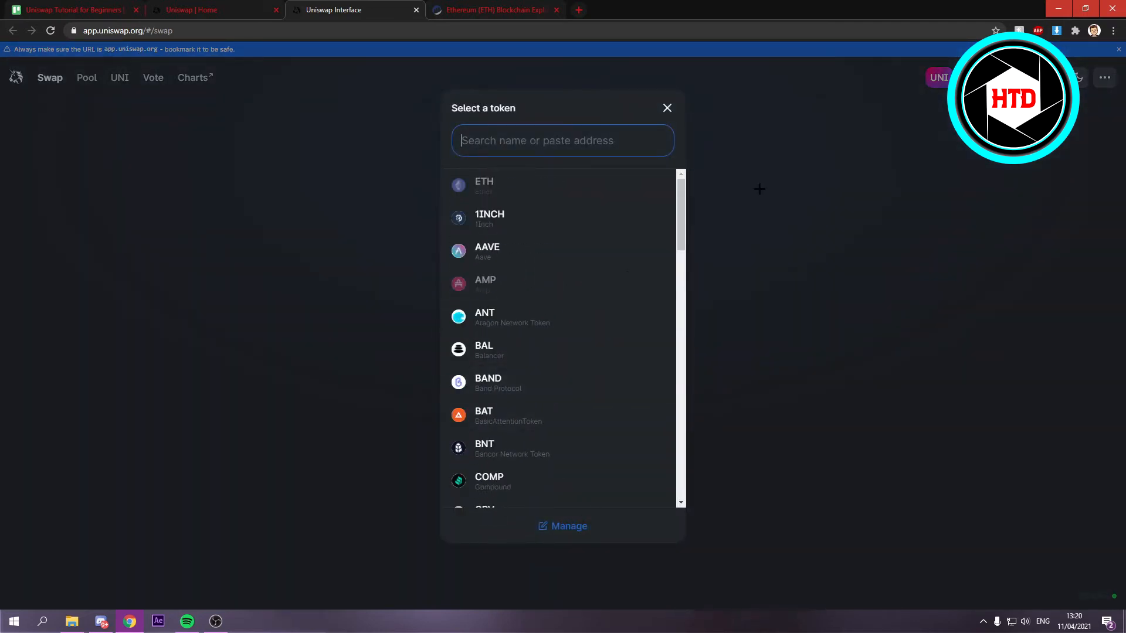
type("dia")
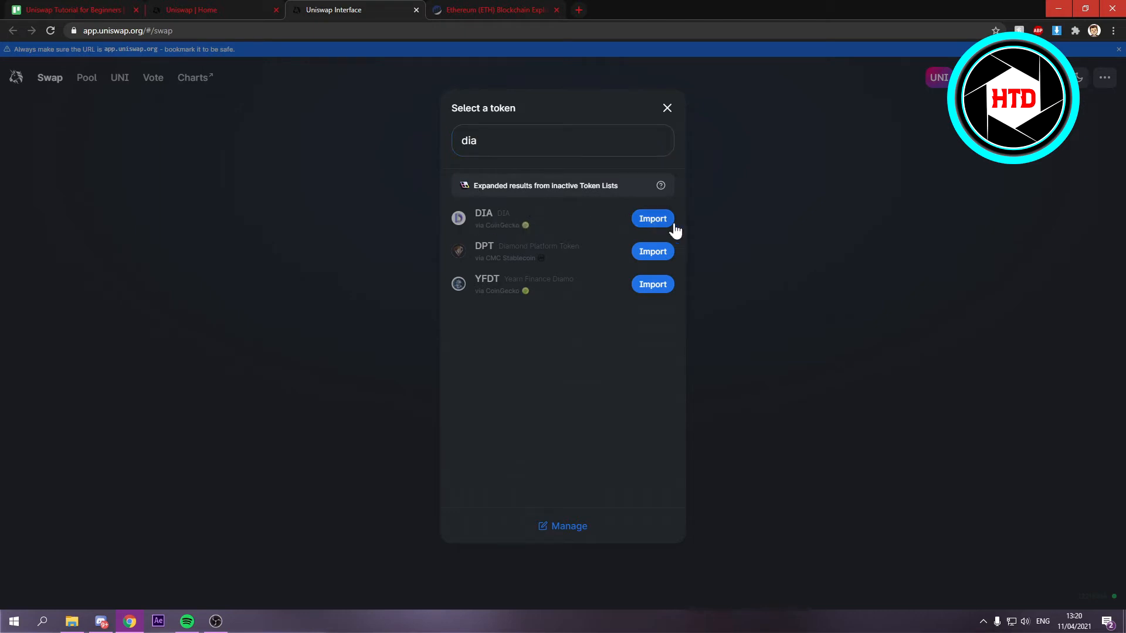
left_click(651, 218)
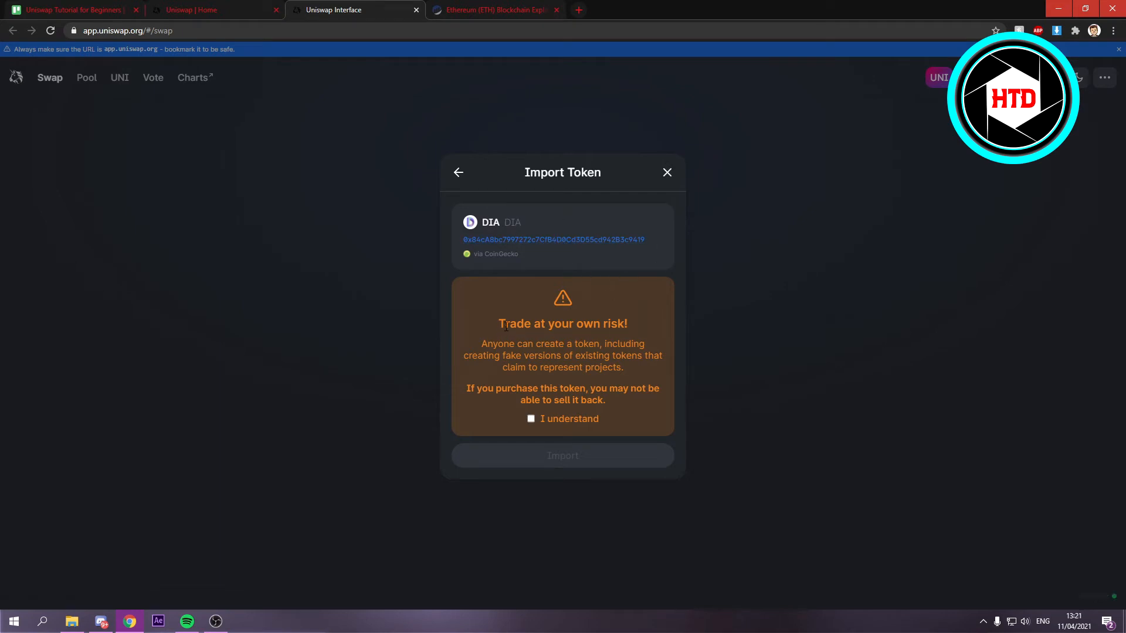
left_click_drag(498, 324, 583, 324)
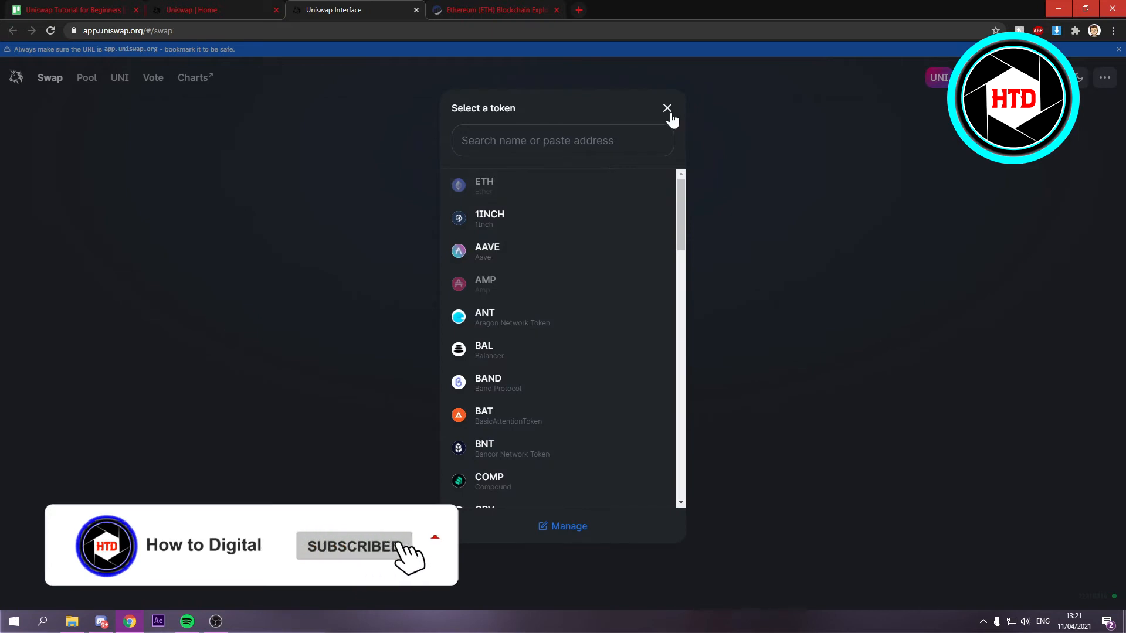
Search Etherscan for 'dia' and open the DIAToken (DIA) page with its contract address.
left_click(666, 107)
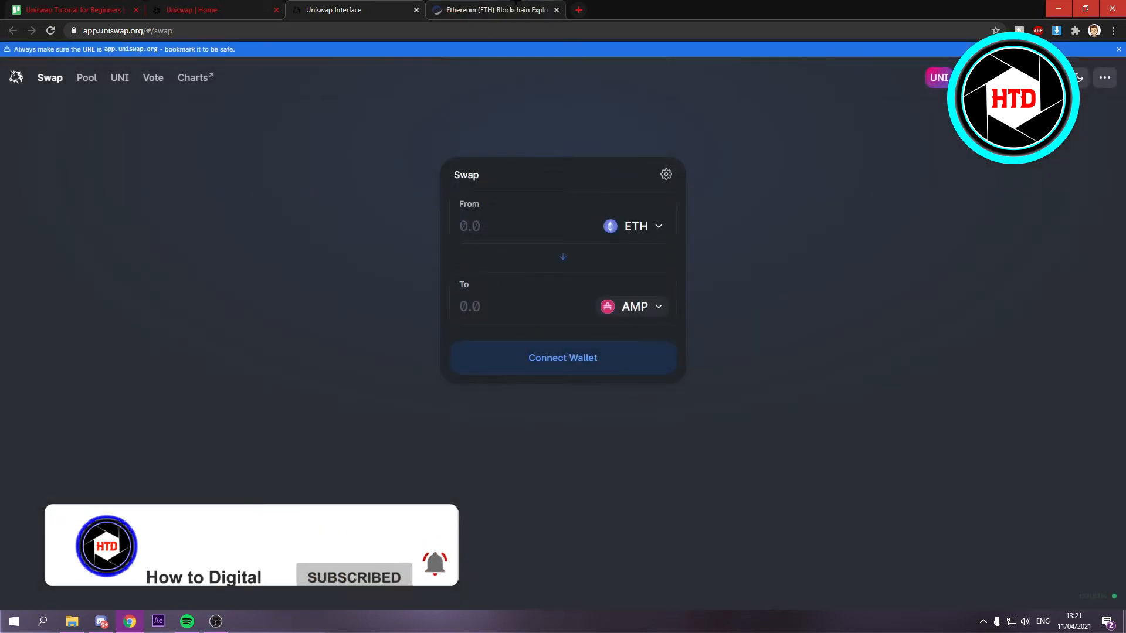
left_click(494, 9)
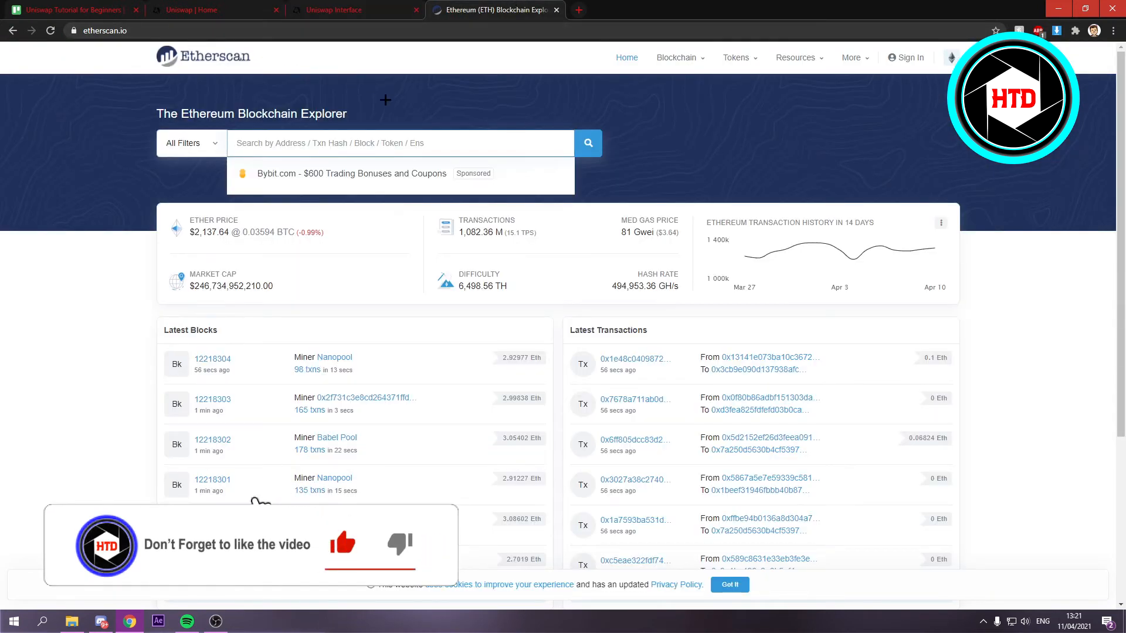
type("dia")
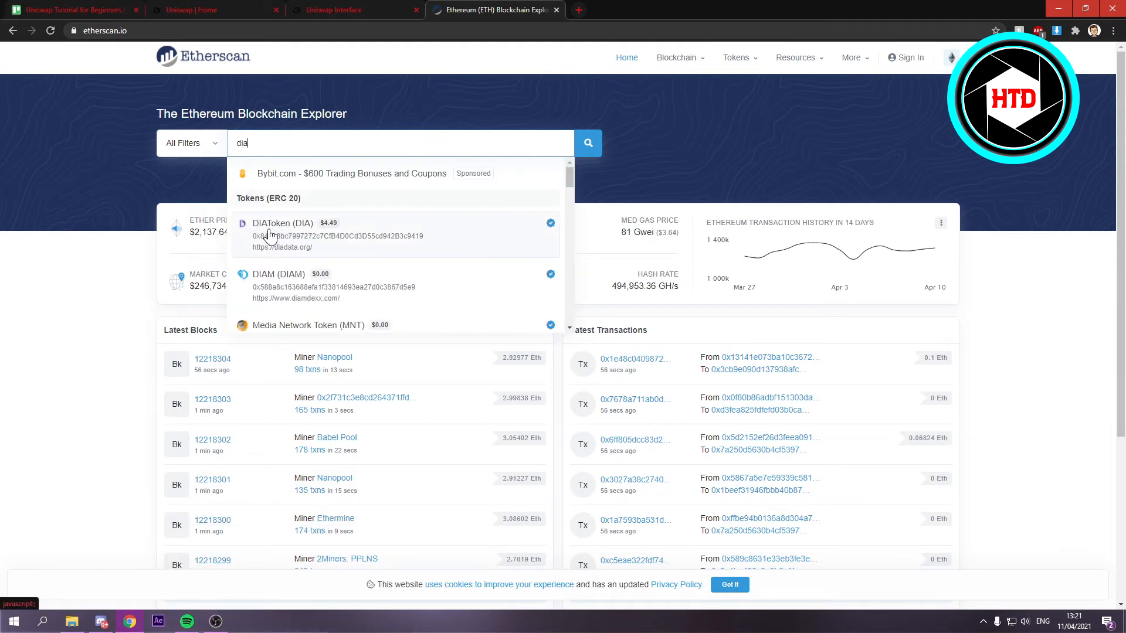
left_click(283, 223)
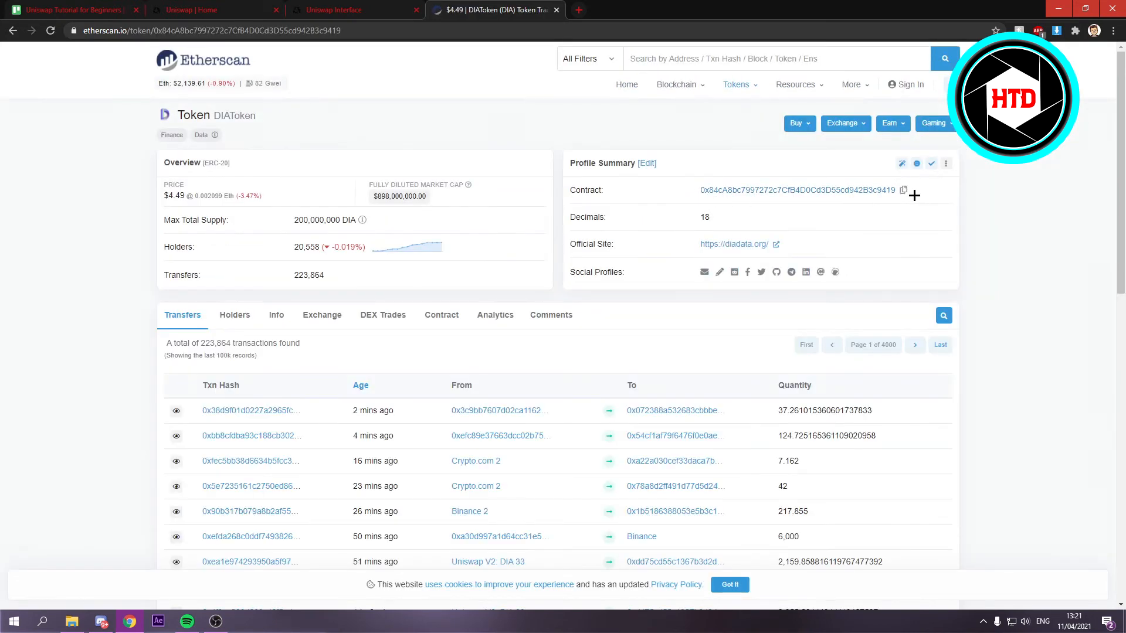
mouse_move(904, 190)
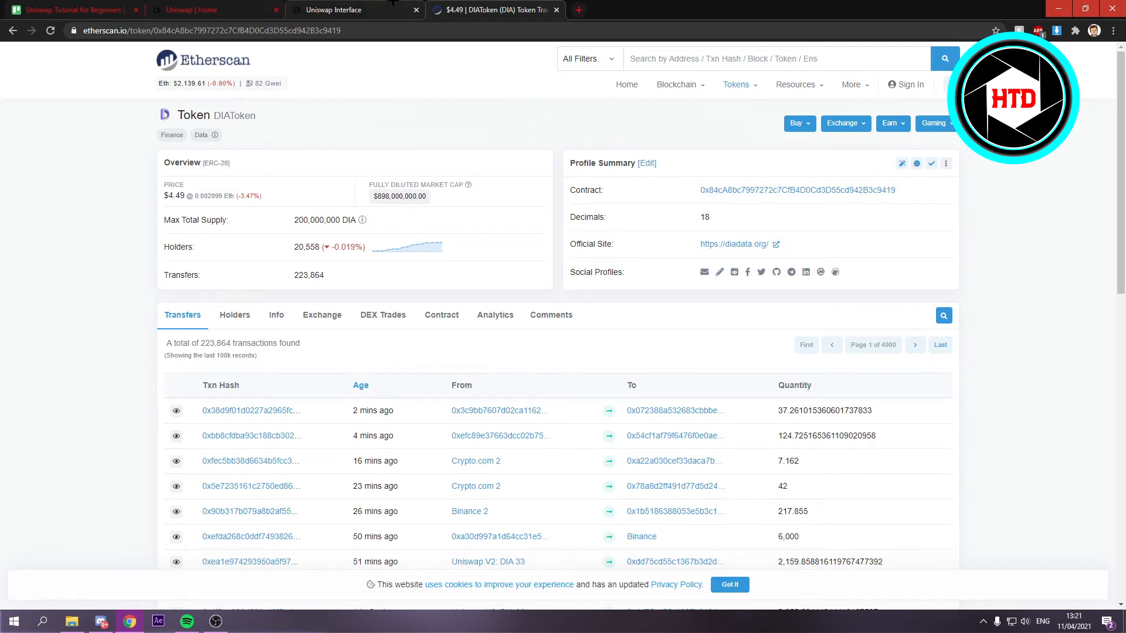
Paste the DIA contract address into Uniswap's token search and import DIA as the receive token.
left_click(352, 9)
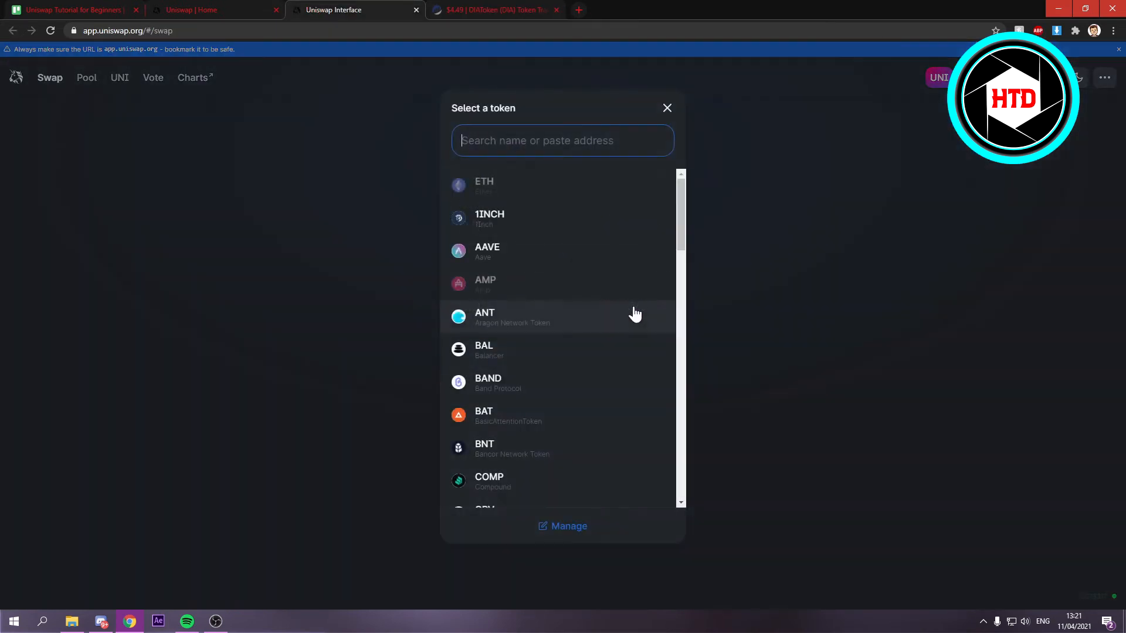
type("997272c7CfB4D0Cd3D55cd942B3c9419")
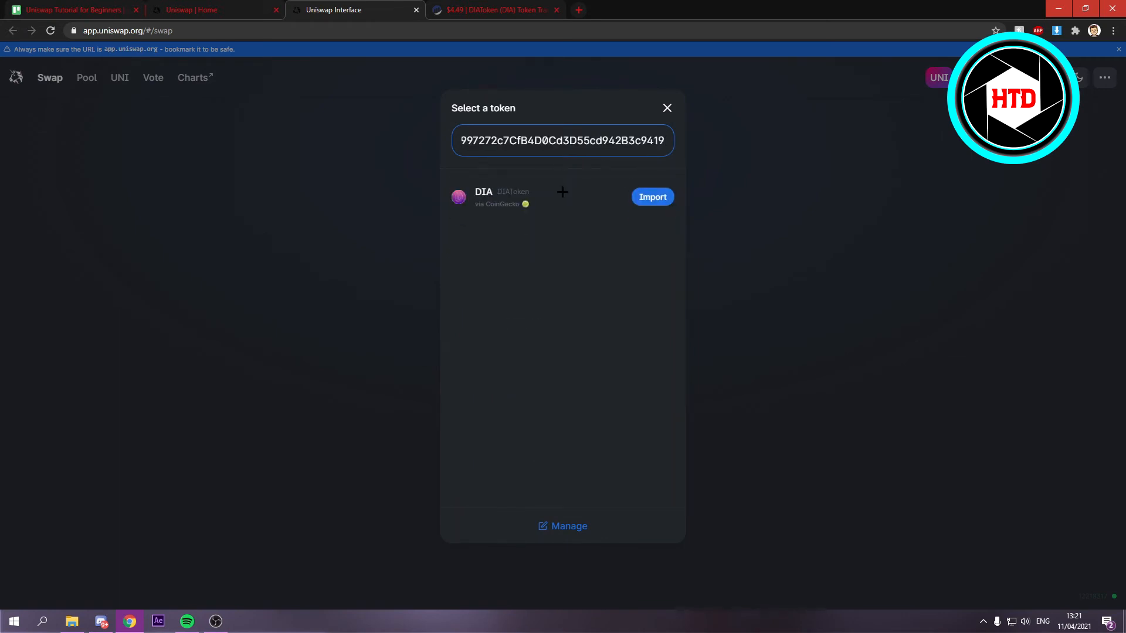
left_click(651, 197)
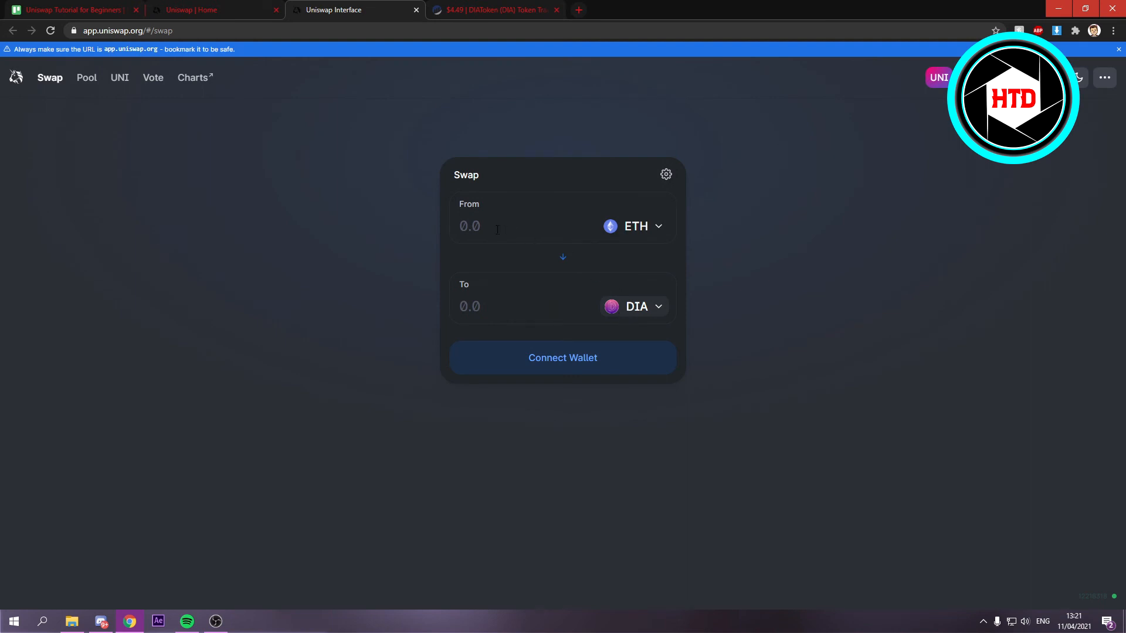
mouse_move(646, 324)
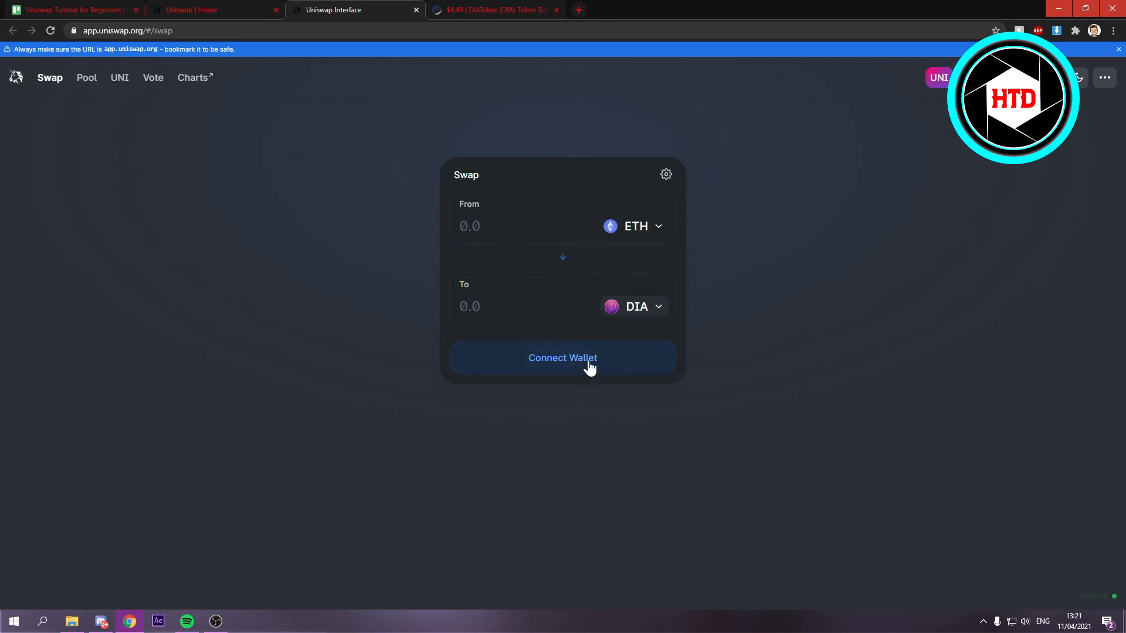
left_click(561, 357)
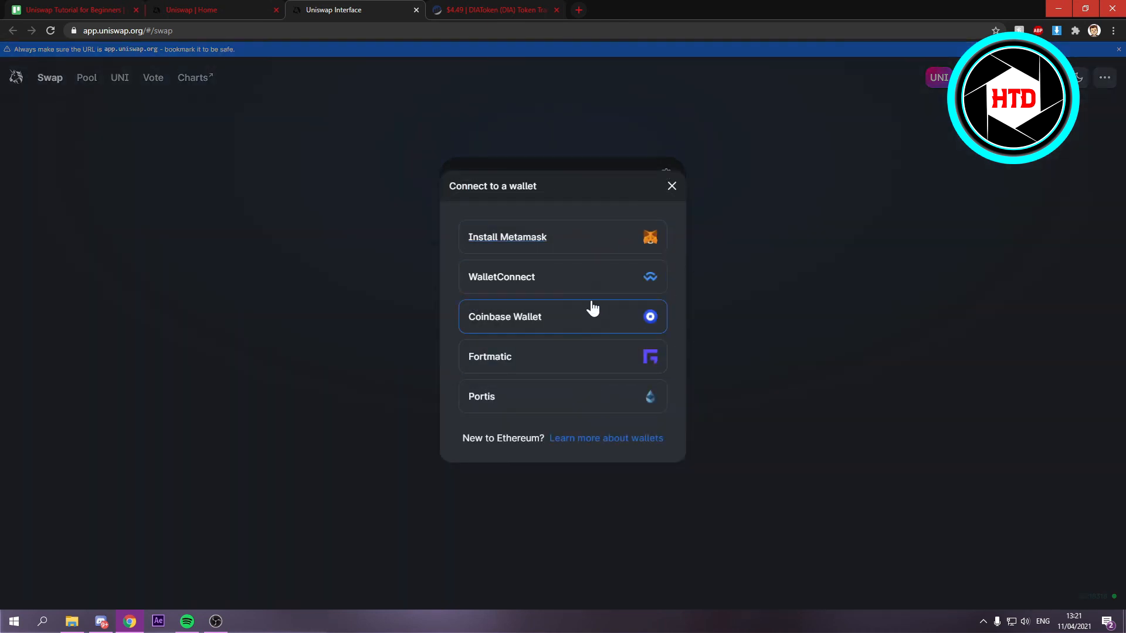
mouse_move(535, 279)
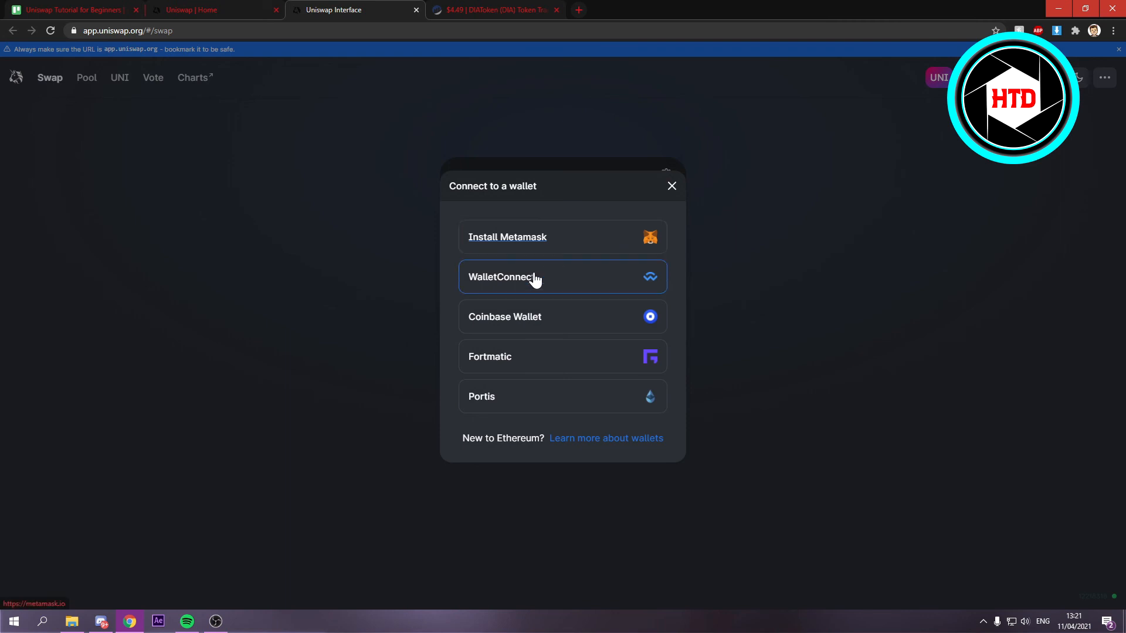
mouse_move(666, 361)
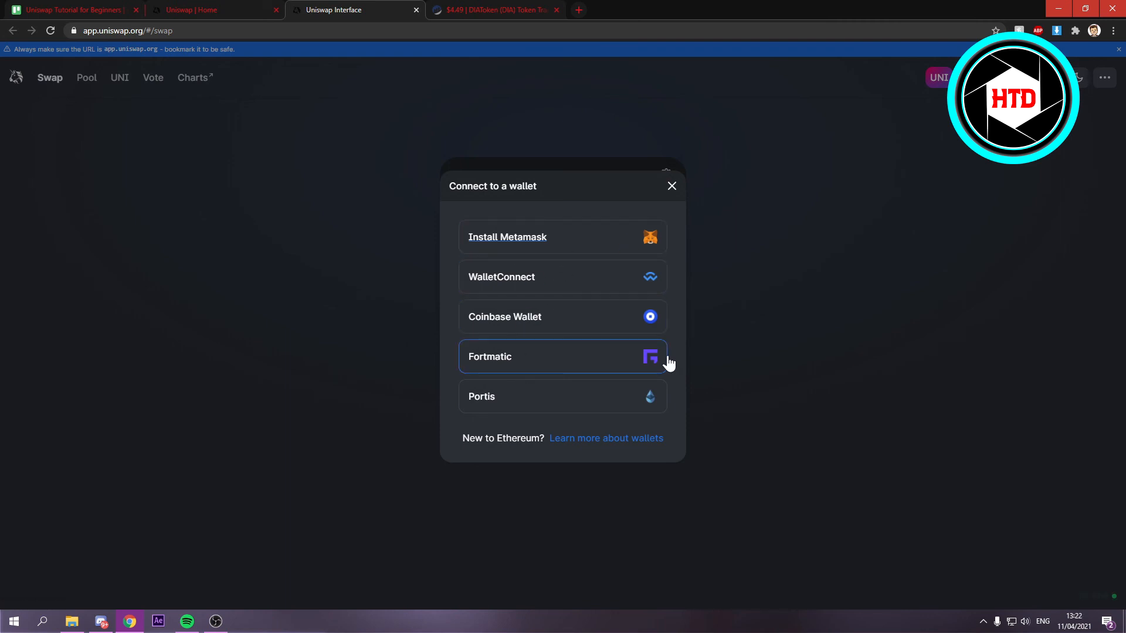
mouse_move(539, 244)
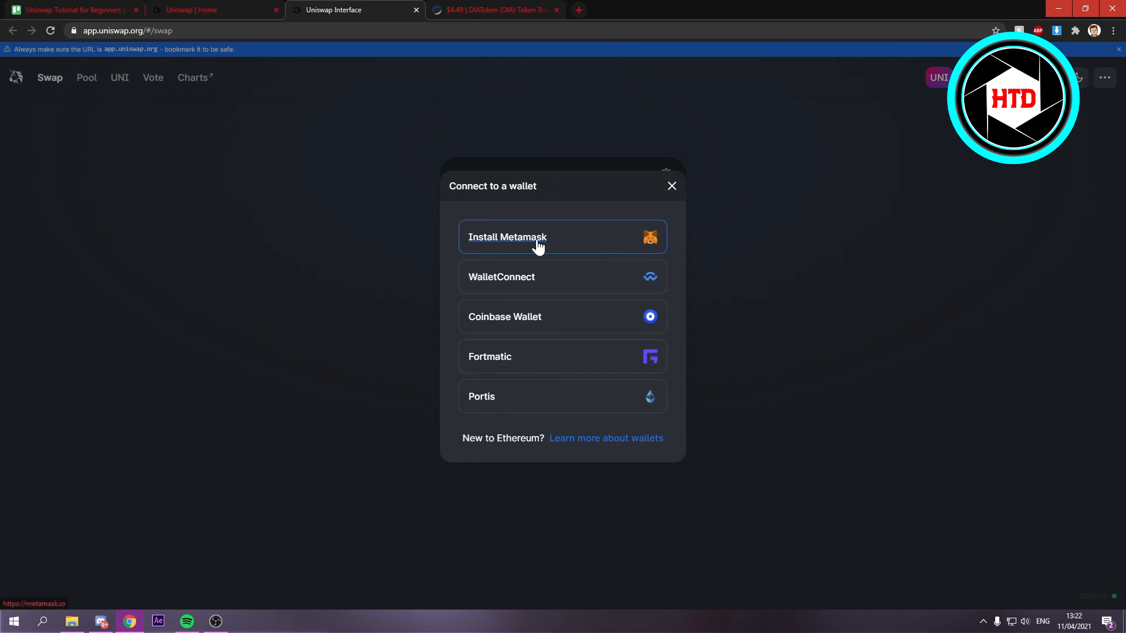
mouse_move(672, 188)
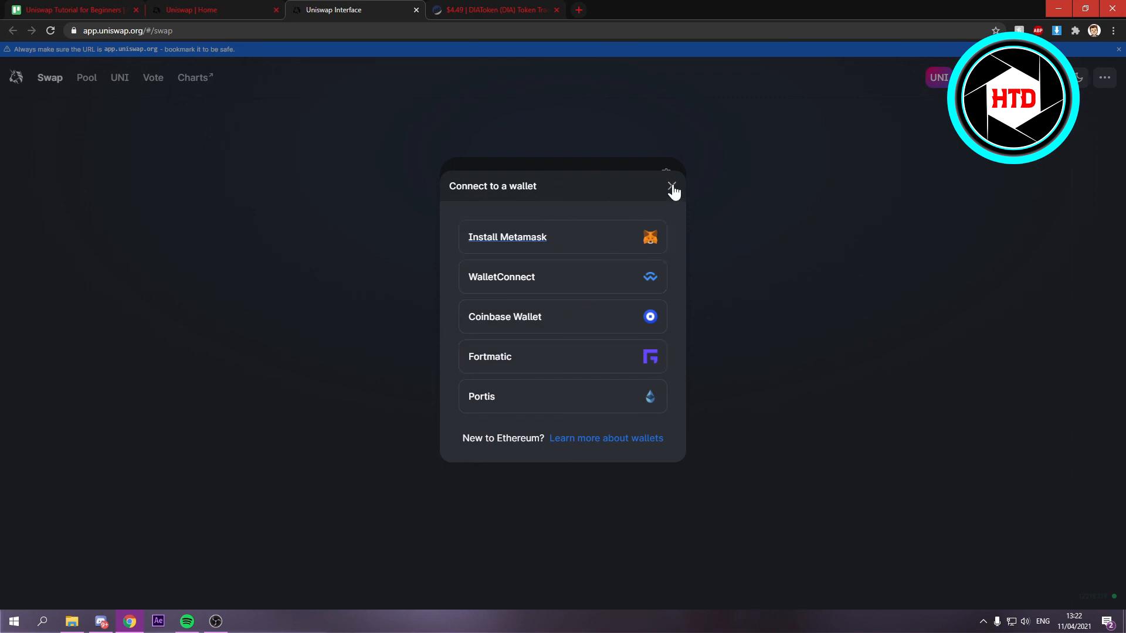
left_click(671, 187)
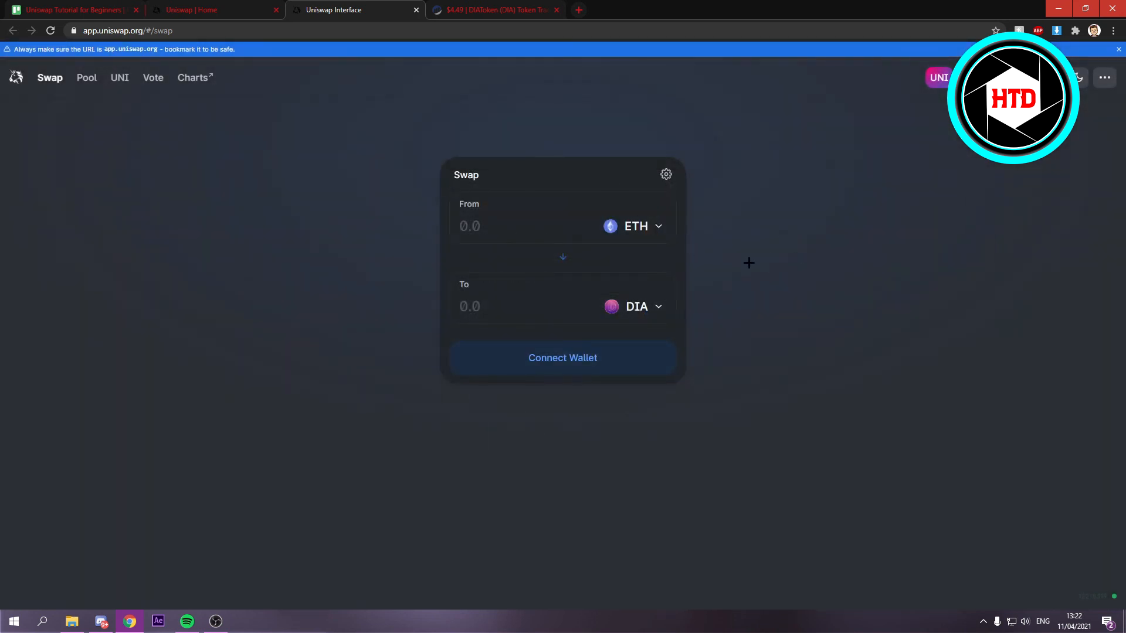